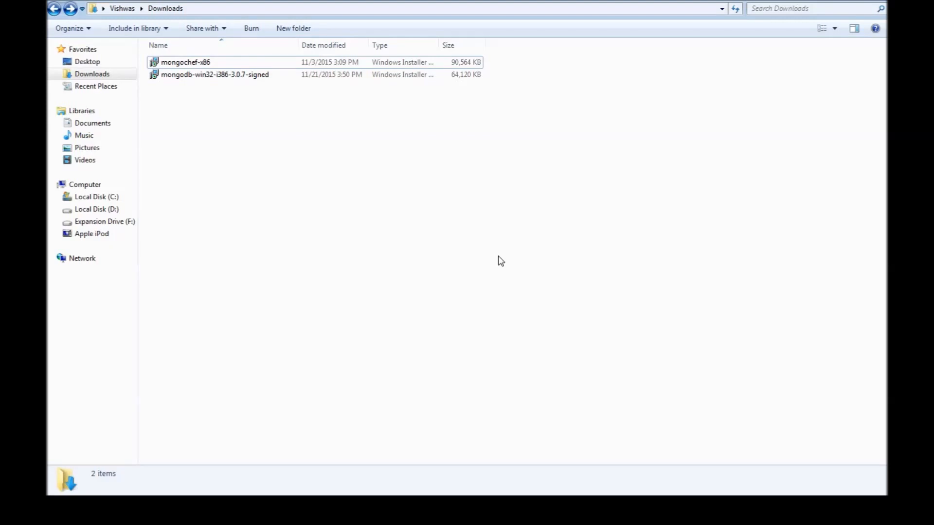
pyautogui.moveTo(481, 261)
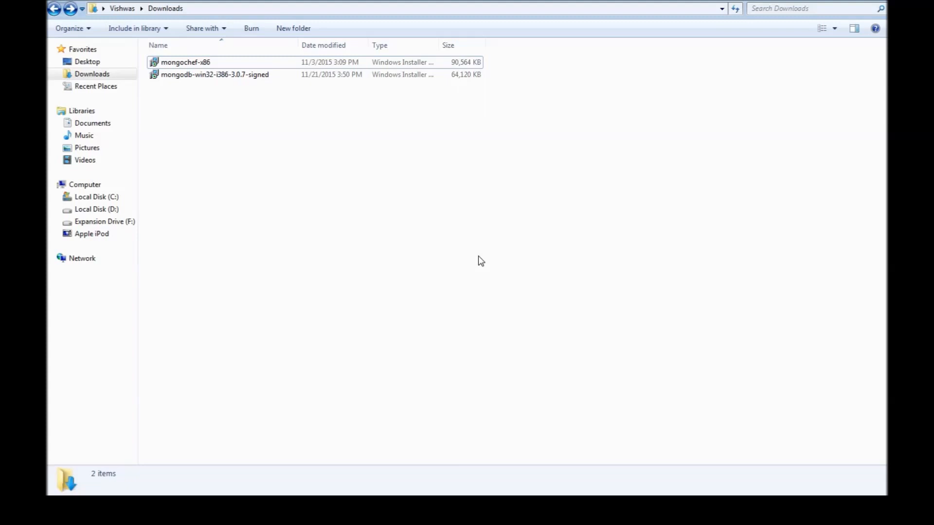
pyautogui.moveTo(387, 269)
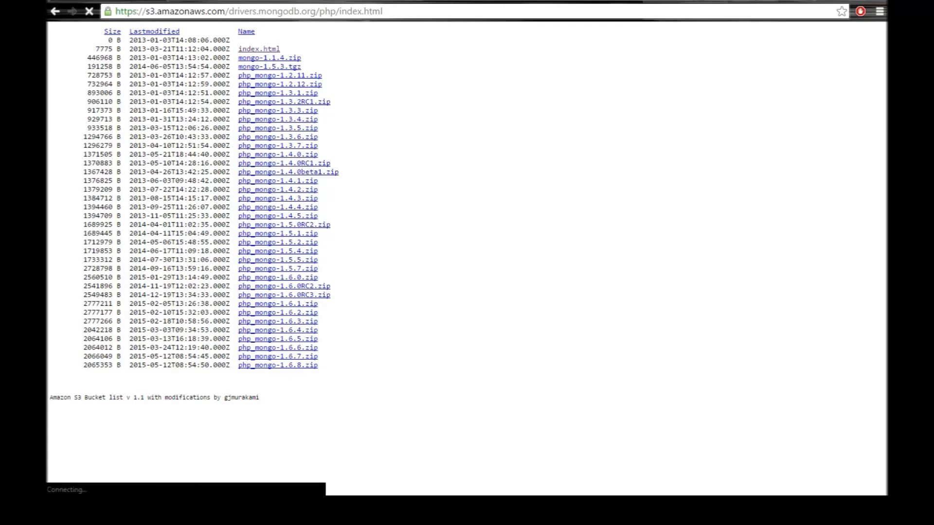
# Download php_mongo-1.6.8.zip from the driver index page in Chrome.
pyautogui.click(276, 366)
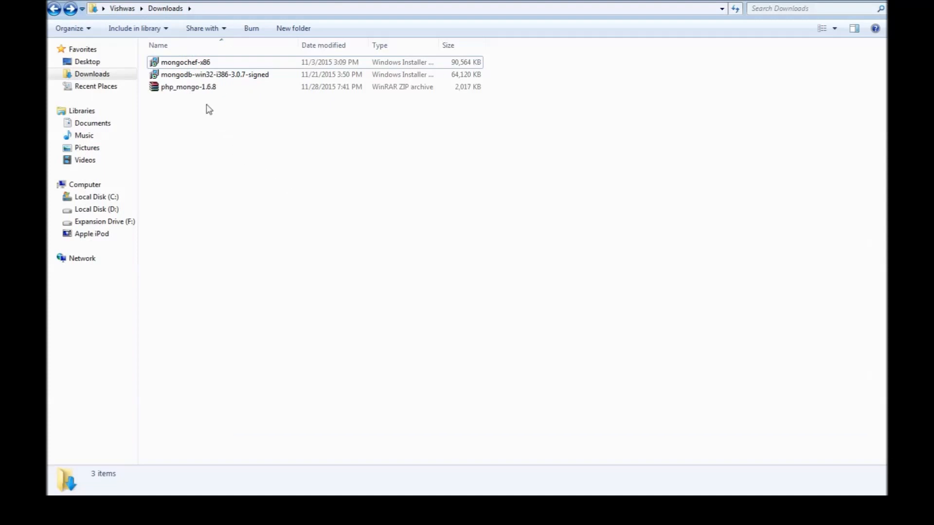
# Extract php_mongo-1.6.8.zip into Downloads using Extract Here.
pyautogui.rightClick(188, 87)
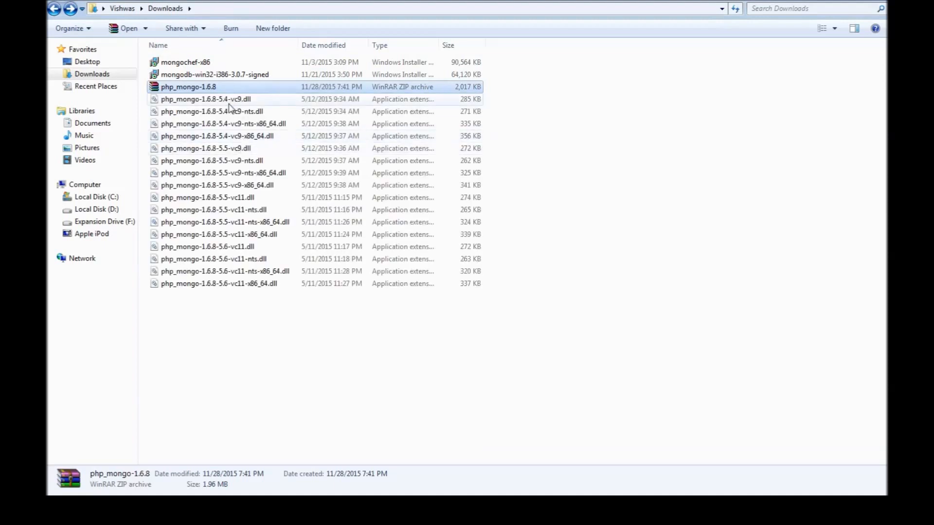
pyautogui.moveTo(265, 324)
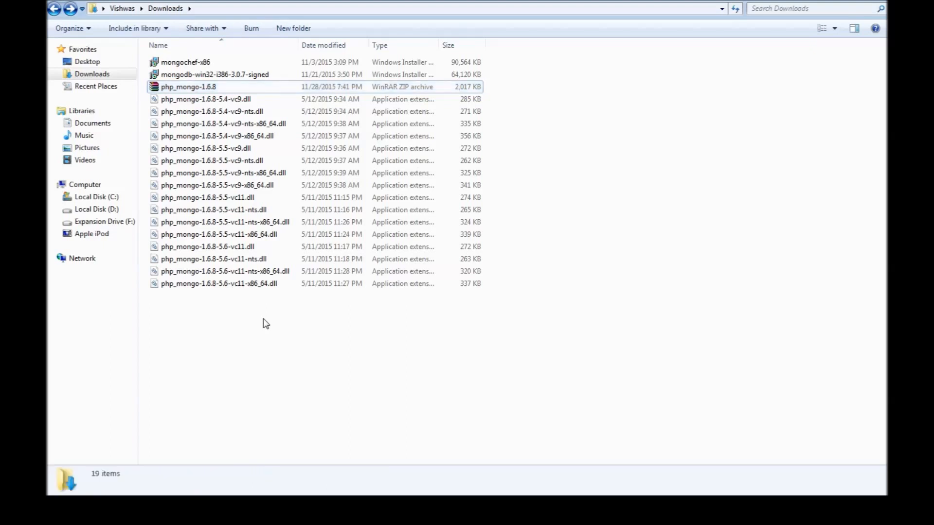
pyautogui.moveTo(223, 137)
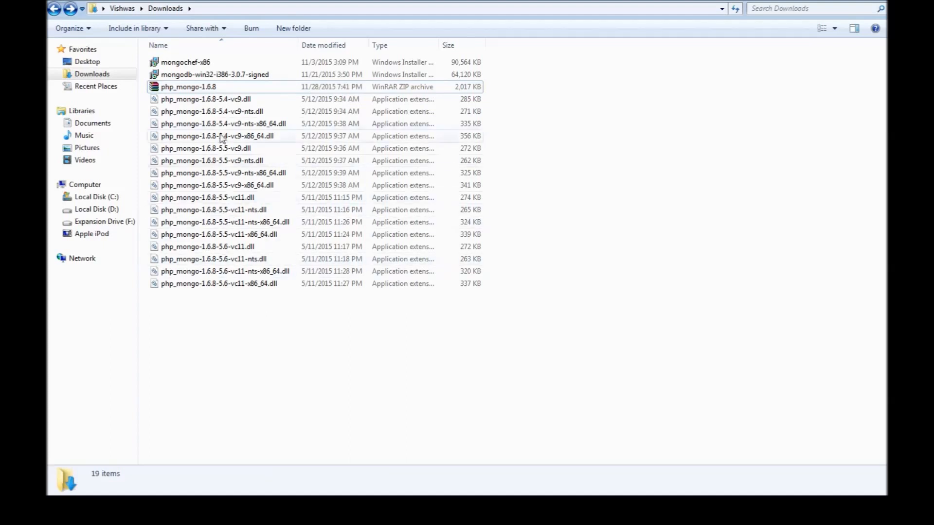
# Pick out the thread-safe 32-bit php_mongo DLLs among the extracted files.
pyautogui.click(205, 98)
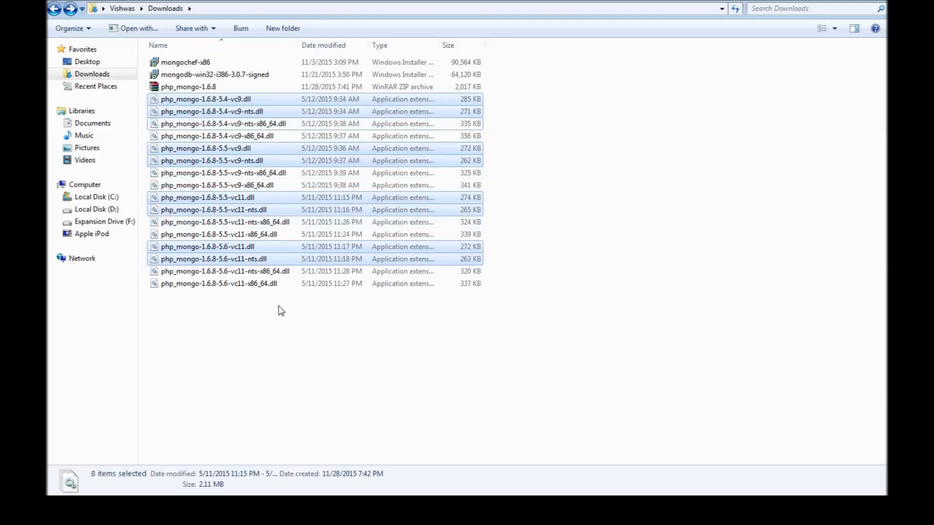
pyautogui.moveTo(252, 117)
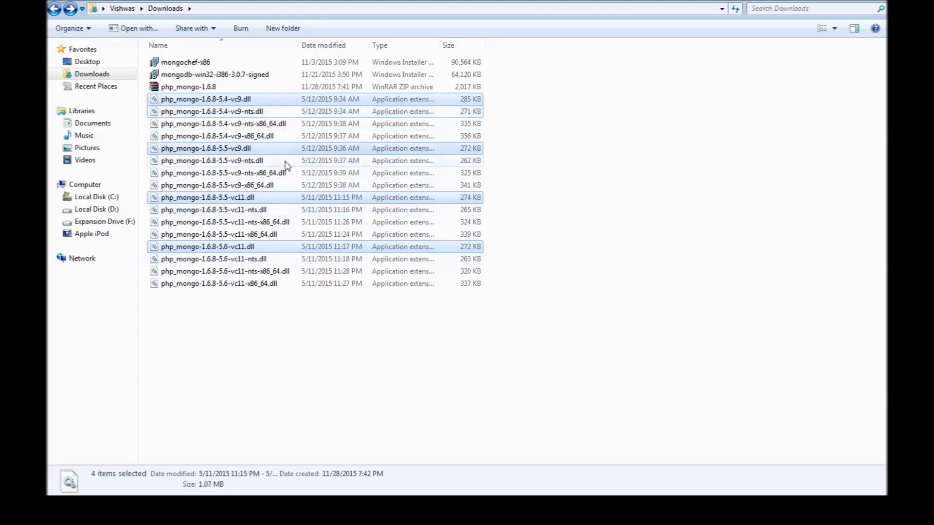
pyautogui.moveTo(241, 106)
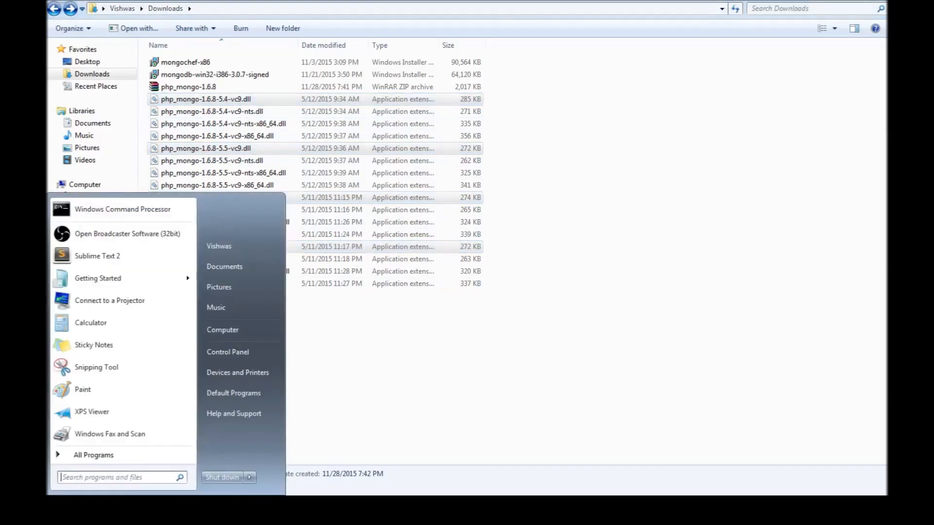
# Launch XAMPP Control Panel from Start search 'xa', then reselect a thread-safe 32-bit driver DLL.
pyautogui.write('xa')
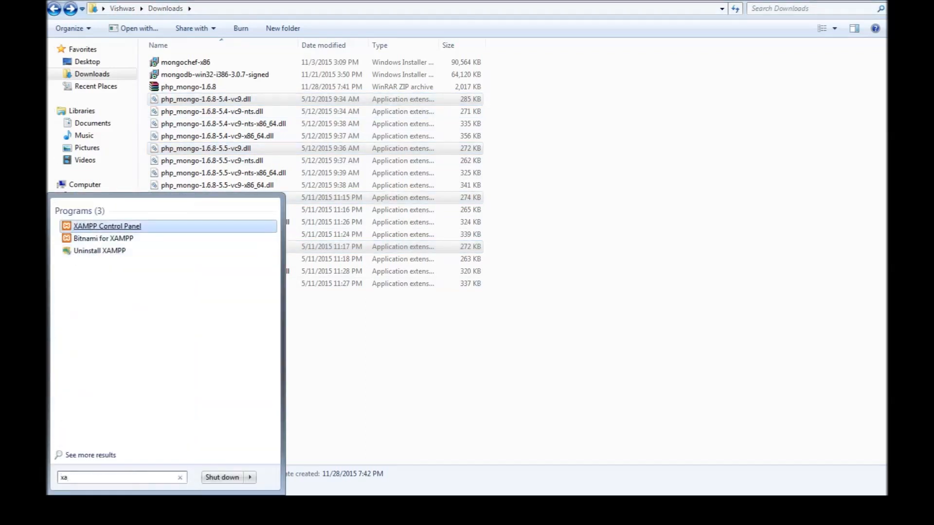
pyautogui.click(107, 226)
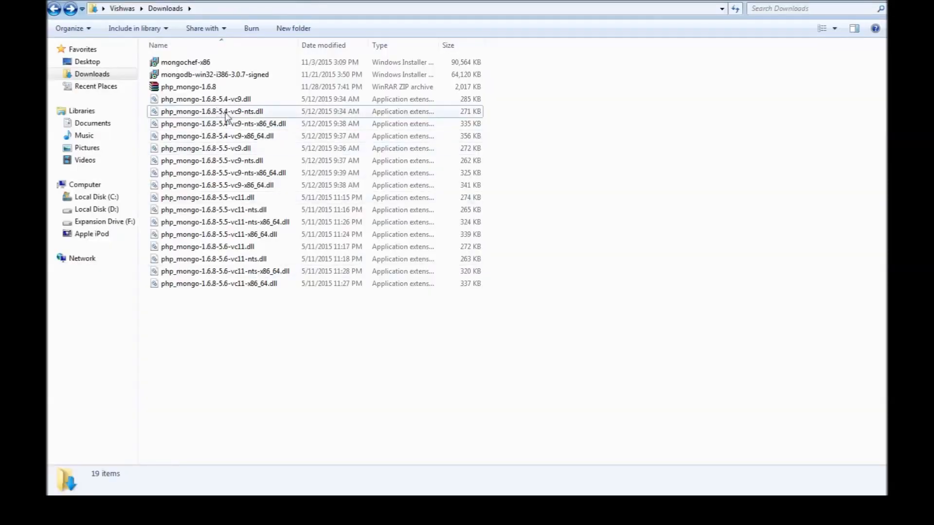
pyautogui.moveTo(232, 116)
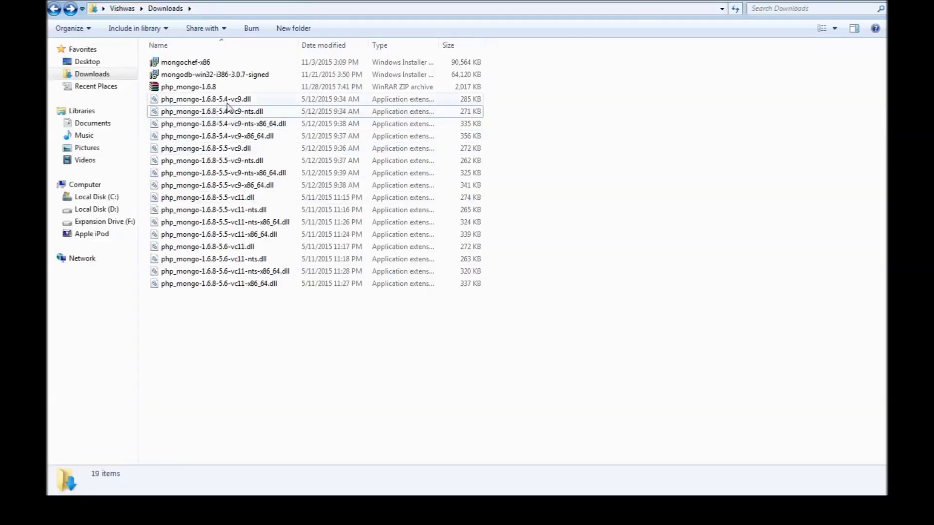
pyautogui.click(205, 98)
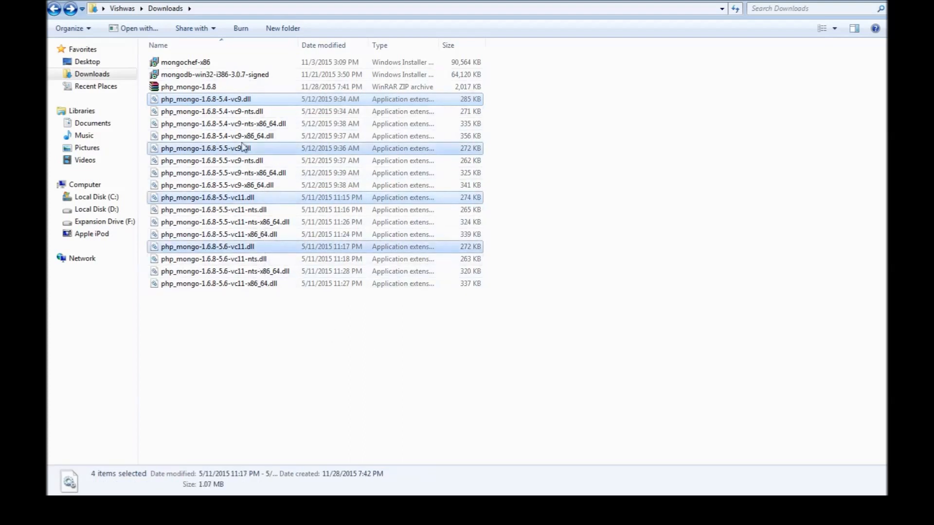
pyautogui.click(207, 246)
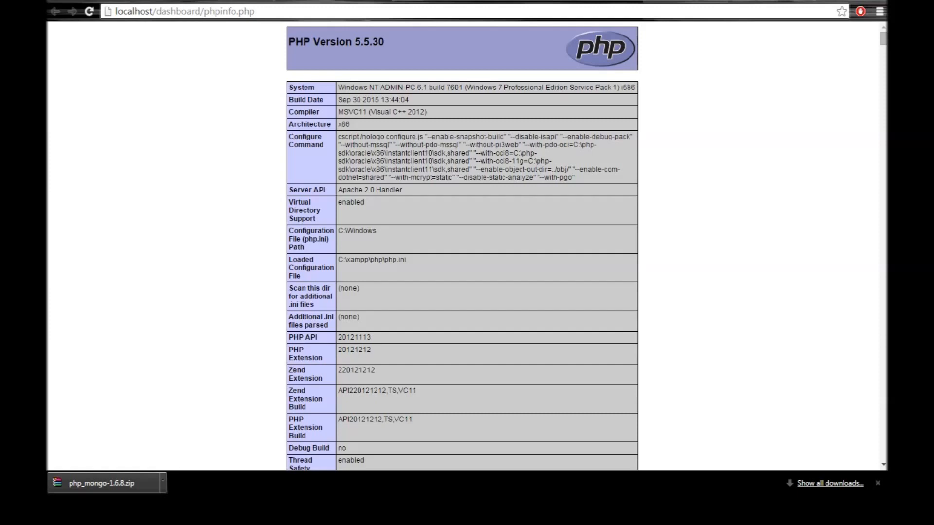
# Confirm PHP 5.5.30 is x86 VC11, then select php_mongo-1.6.8-5.5-vc11.dll.
pyautogui.doubleClick(352, 112)
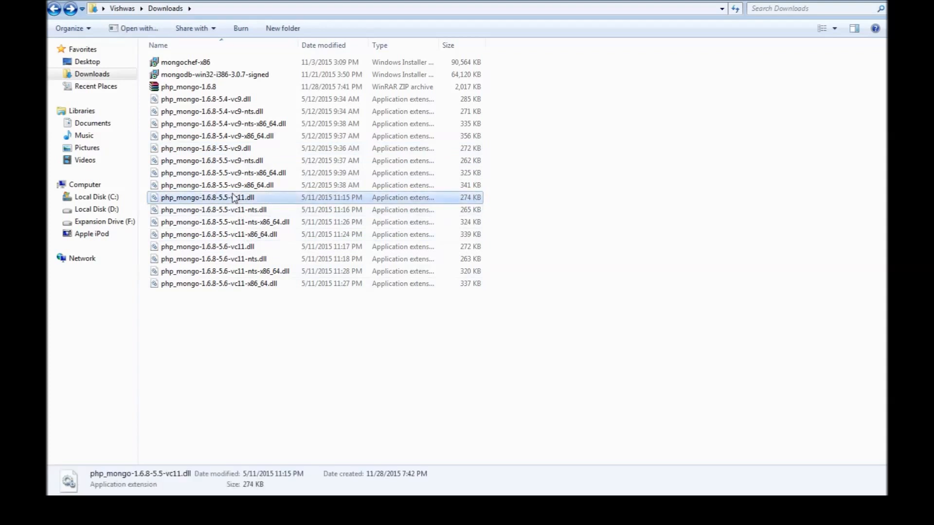
pyautogui.moveTo(364, 370)
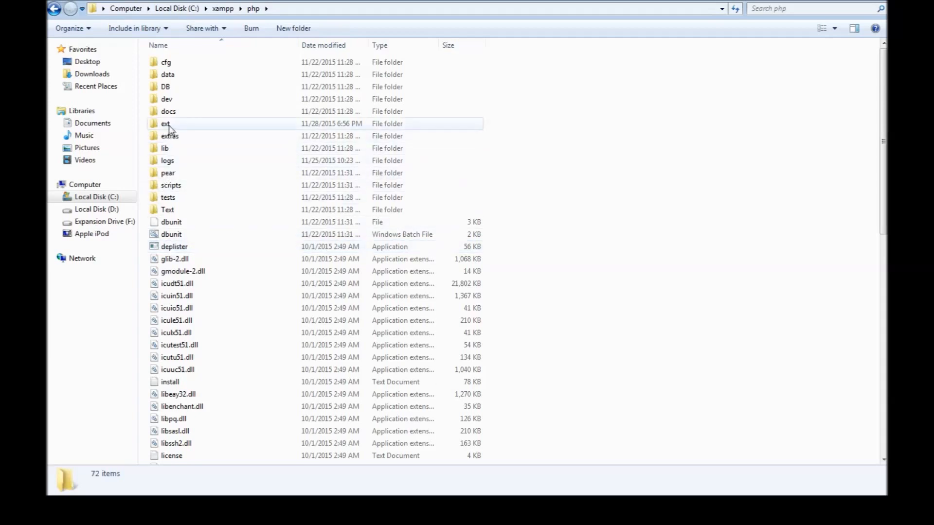
# Paste php_mongo-1.6.8-5.5-vc11.dll into C:\xampp\php\ext.
pyautogui.doubleClick(165, 123)
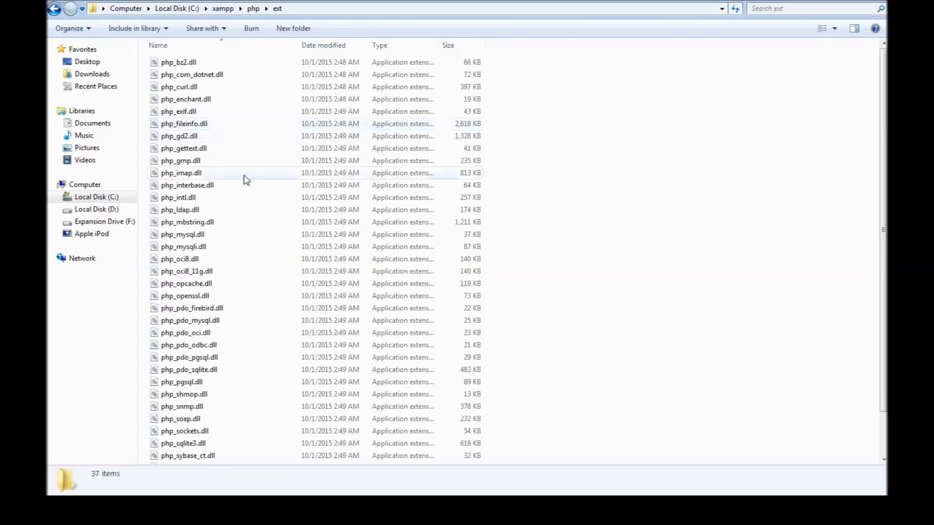
pyautogui.click(207, 234)
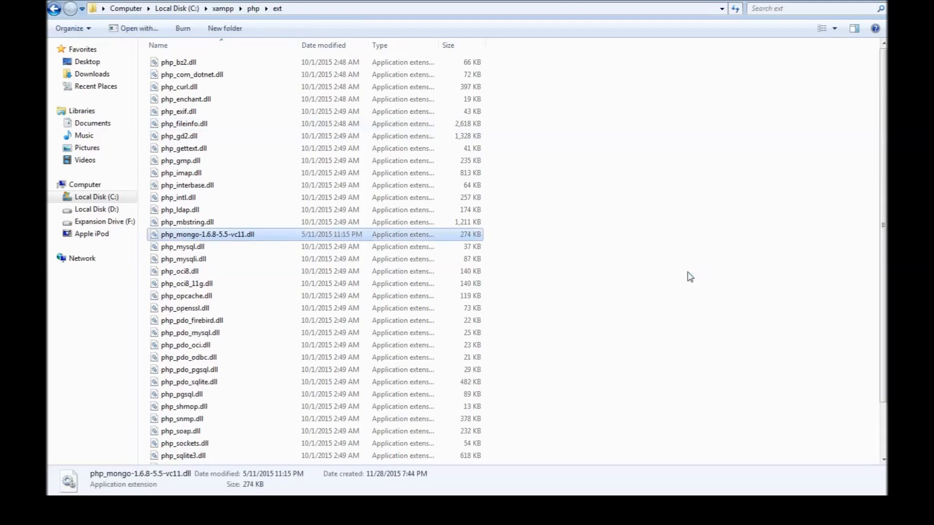
pyautogui.moveTo(215, 239)
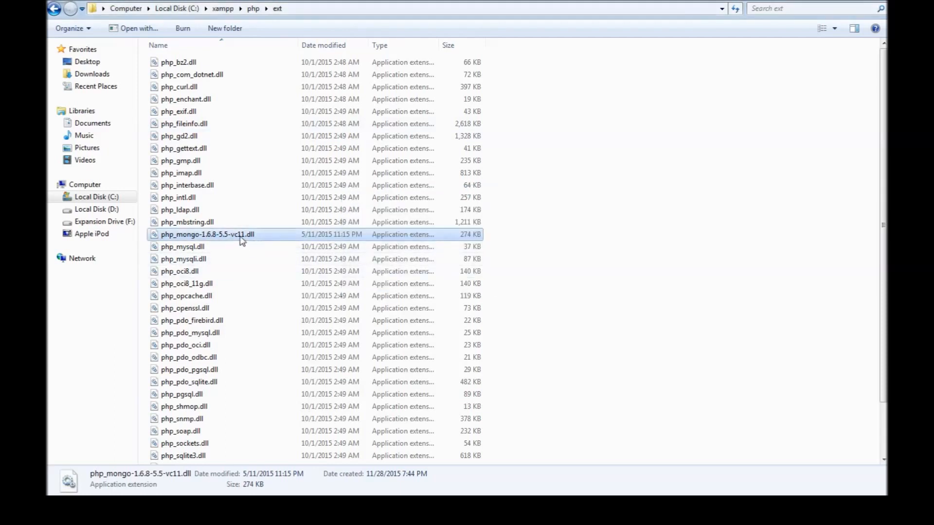
pyautogui.click(207, 234)
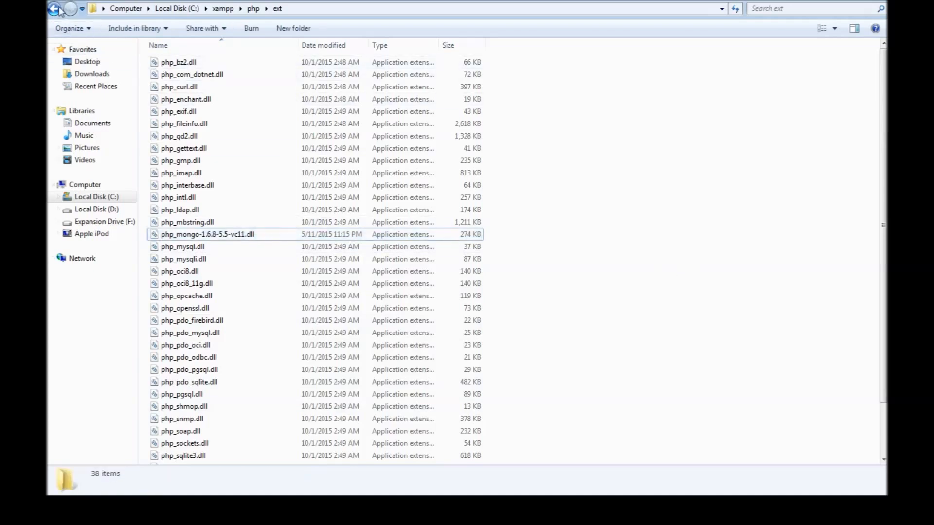
# Open php.ini from C:\xampp\php in Notepad++.
pyautogui.click(53, 8)
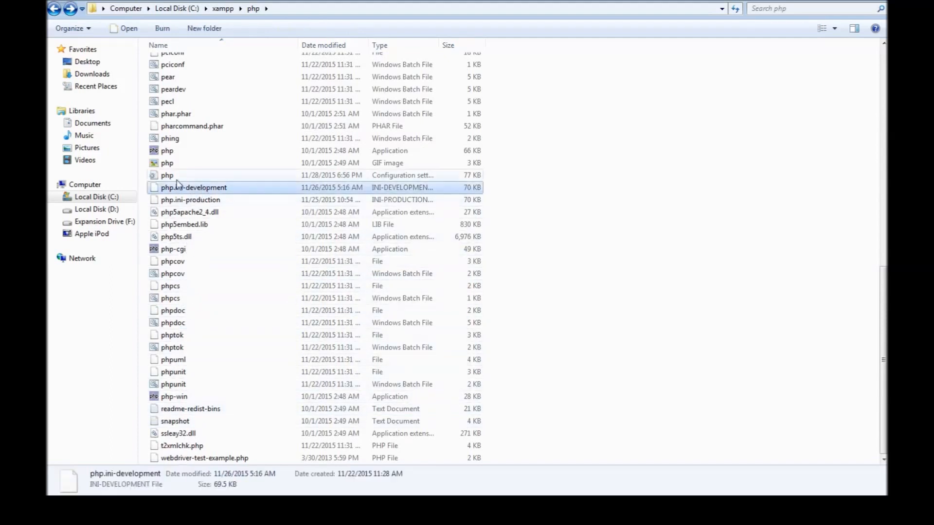
pyautogui.click(167, 175)
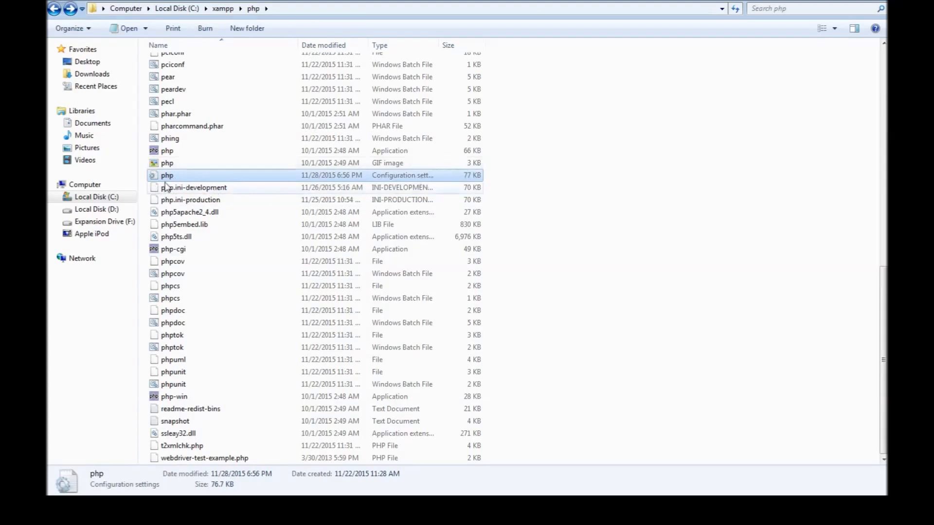
pyautogui.doubleClick(167, 175)
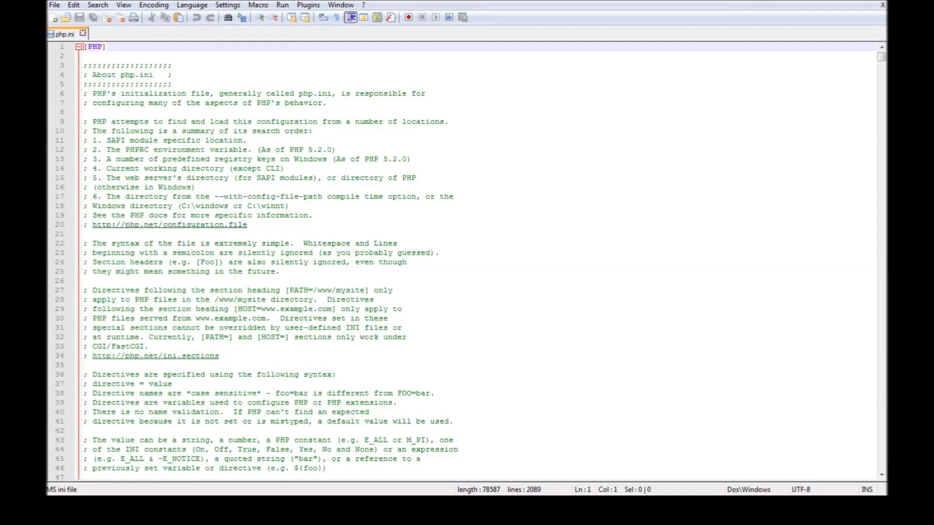
# Find the Windows Extensions section of php.ini.
pyautogui.write('wi')
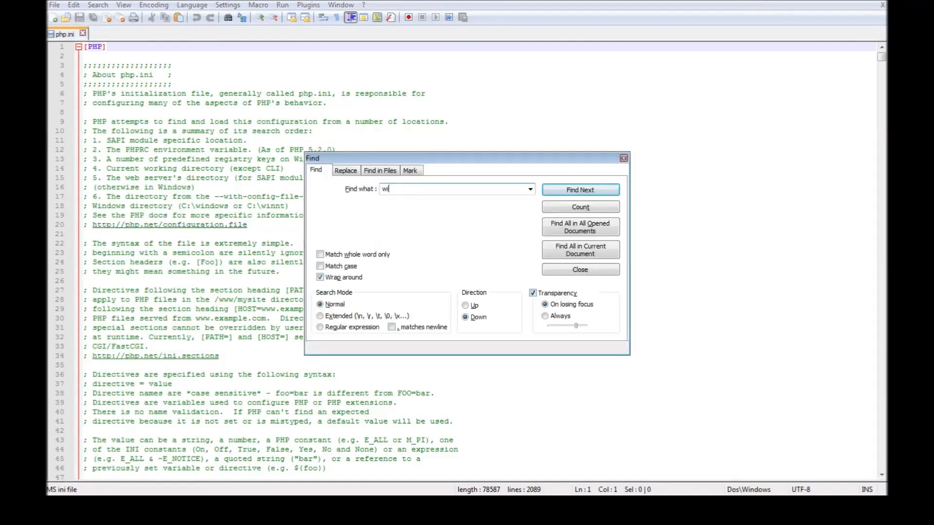
pyautogui.write('windows ex')
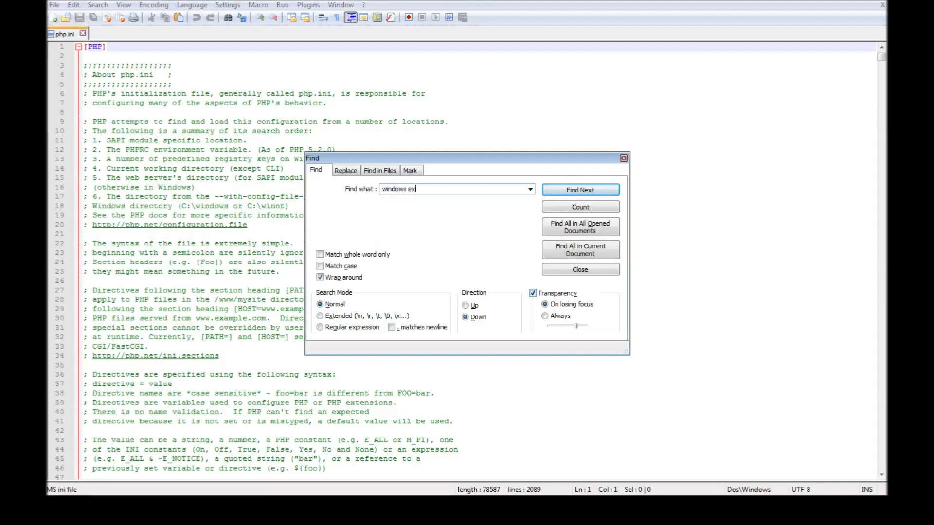
pyautogui.click(579, 190)
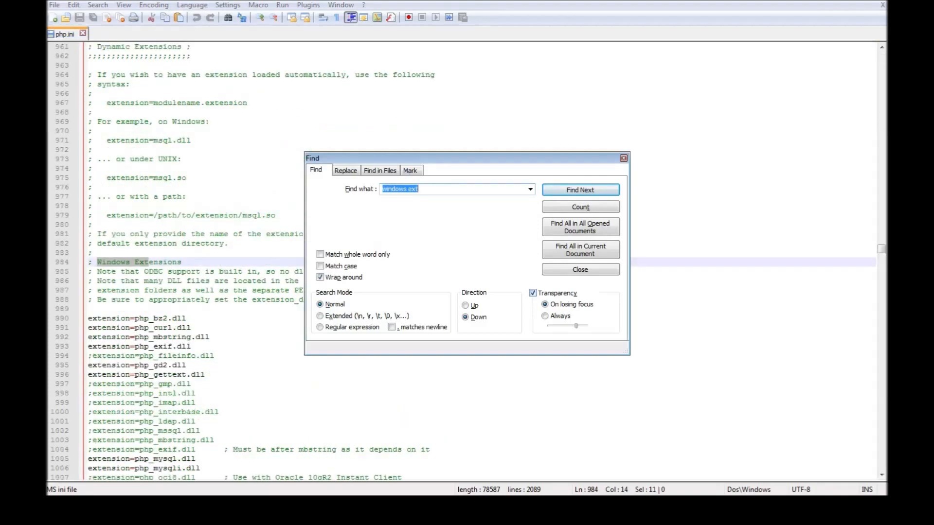
pyautogui.click(579, 269)
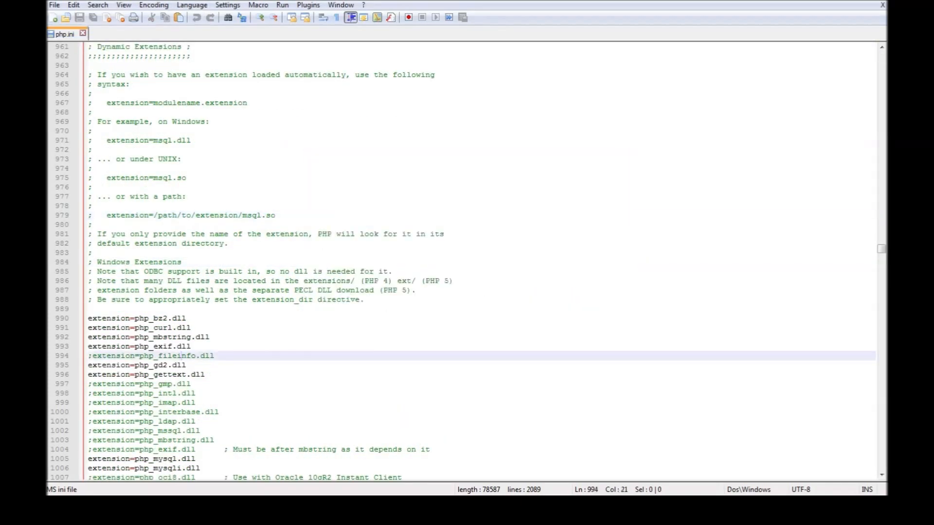
pyautogui.scroll(-3)
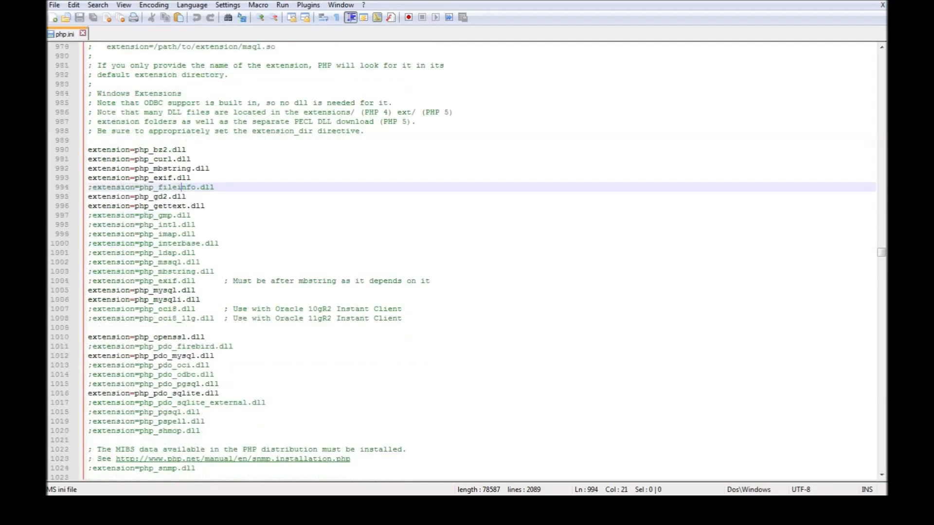
pyautogui.scroll(-3)
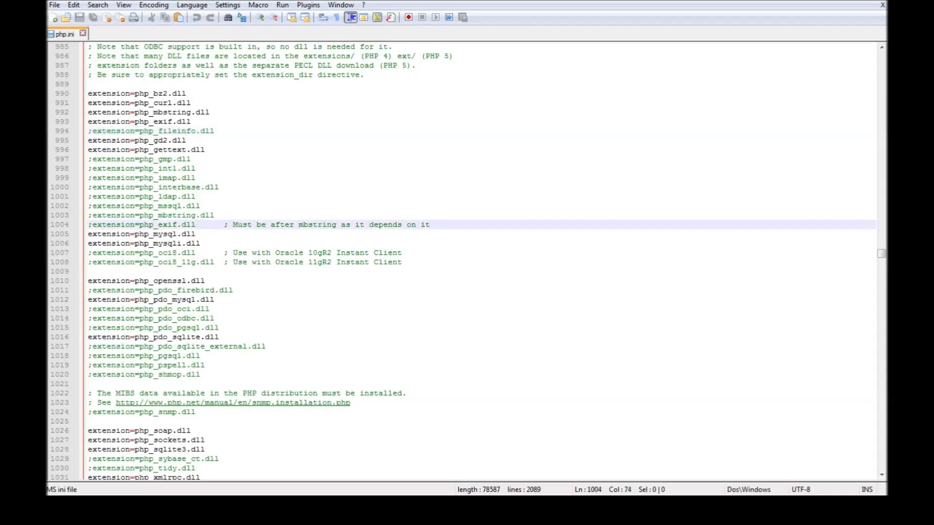
# Add the line extension=php_mongo-1.6.8-5.5-vc11.dll.
pyautogui.write('php_mongo-1.6.8-5.5-vc11')
pyautogui.write('extension')
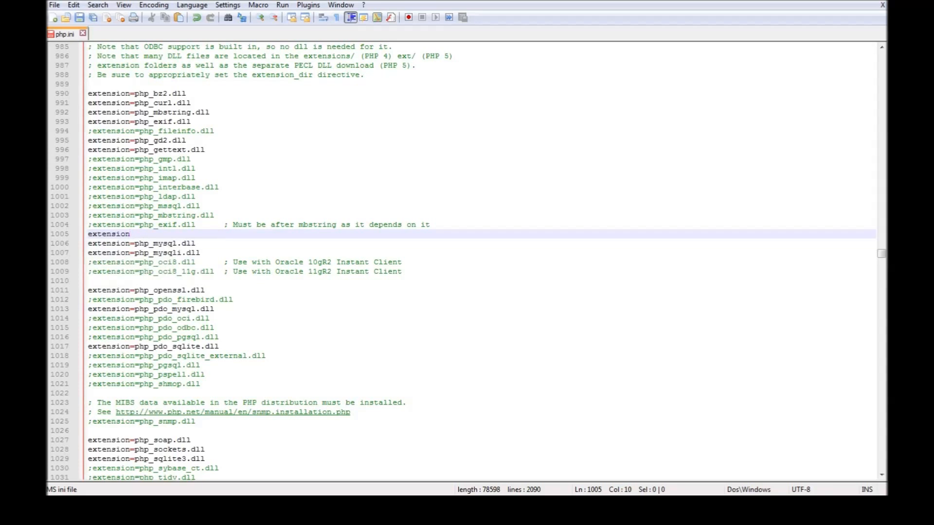
pyautogui.write('=')
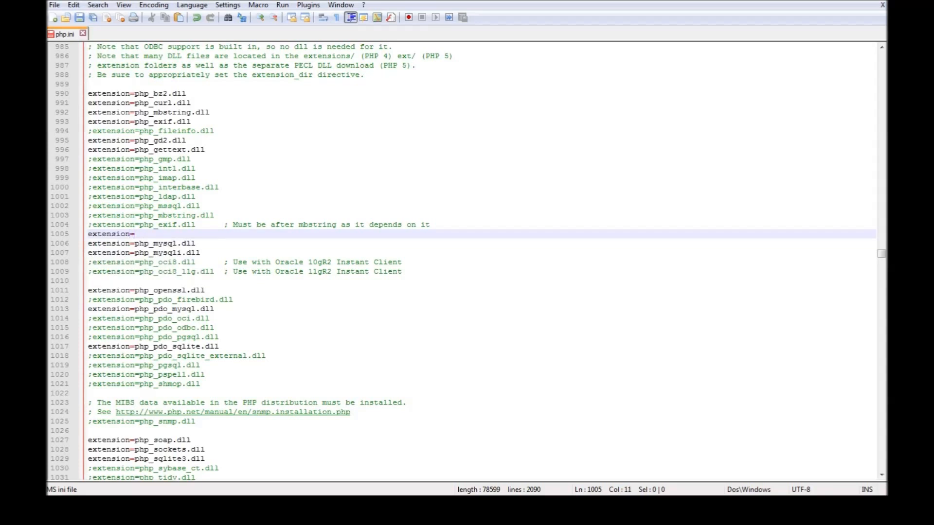
pyautogui.write('php_mongo-1.6.8-5.5-vc11')
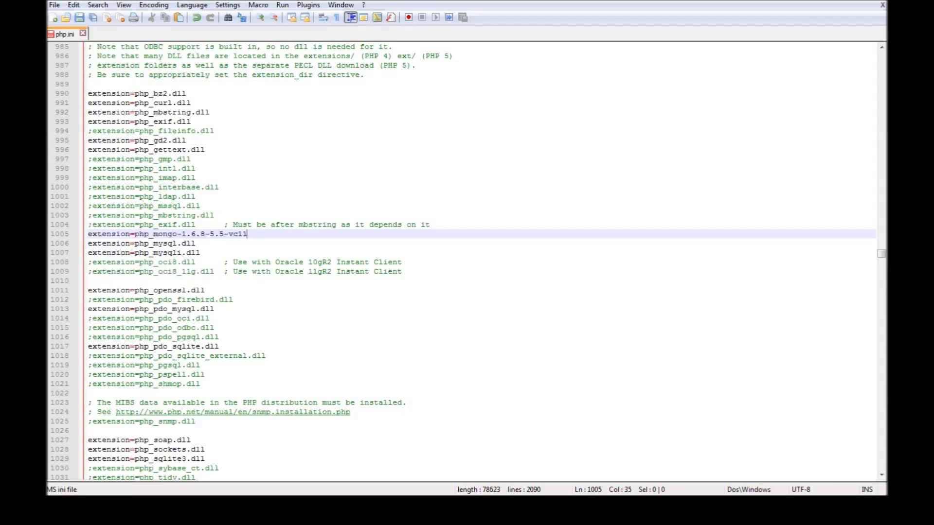
pyautogui.write('.dll')
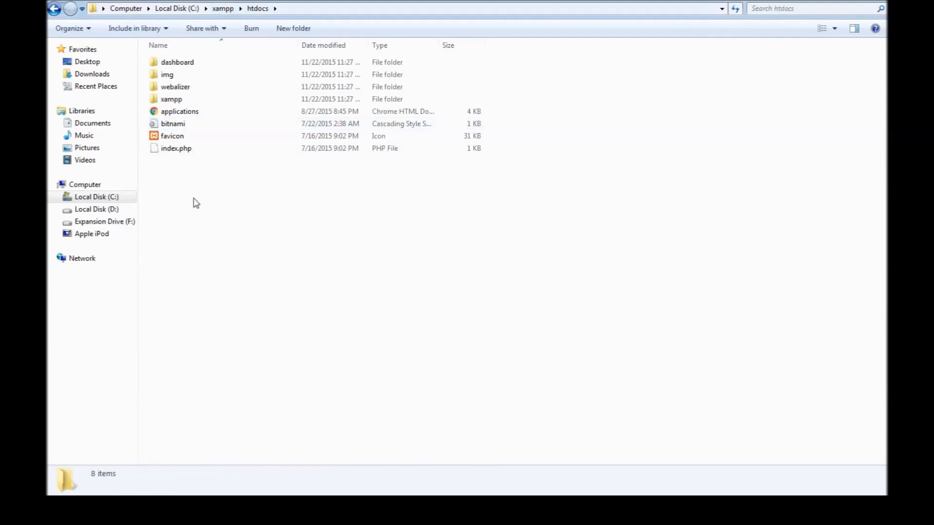
pyautogui.moveTo(236, 219)
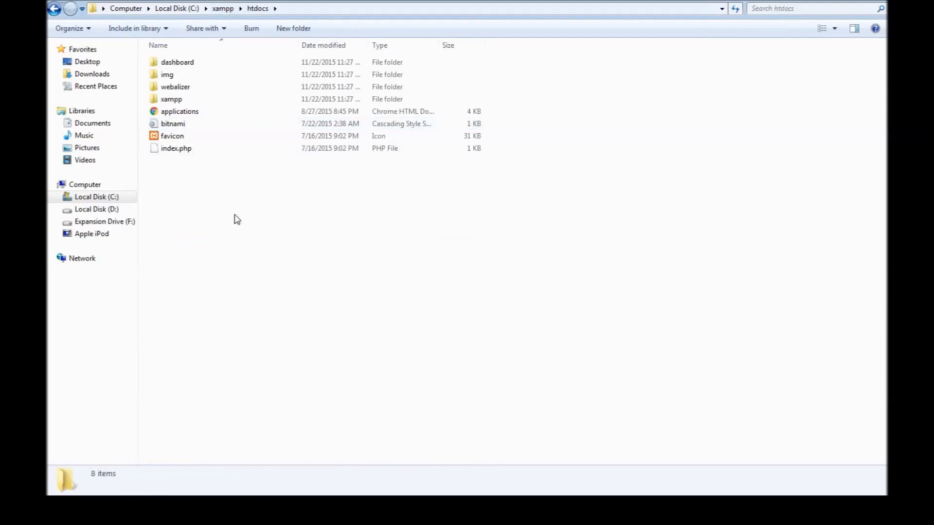
# Open C:\xampp\htdocs\index.php in Notepad++.
pyautogui.click(175, 148)
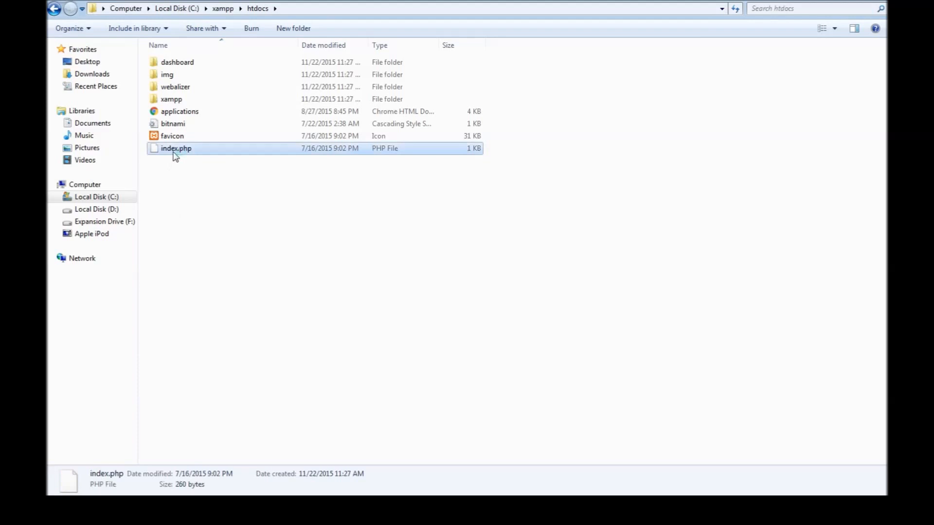
pyautogui.doubleClick(176, 148)
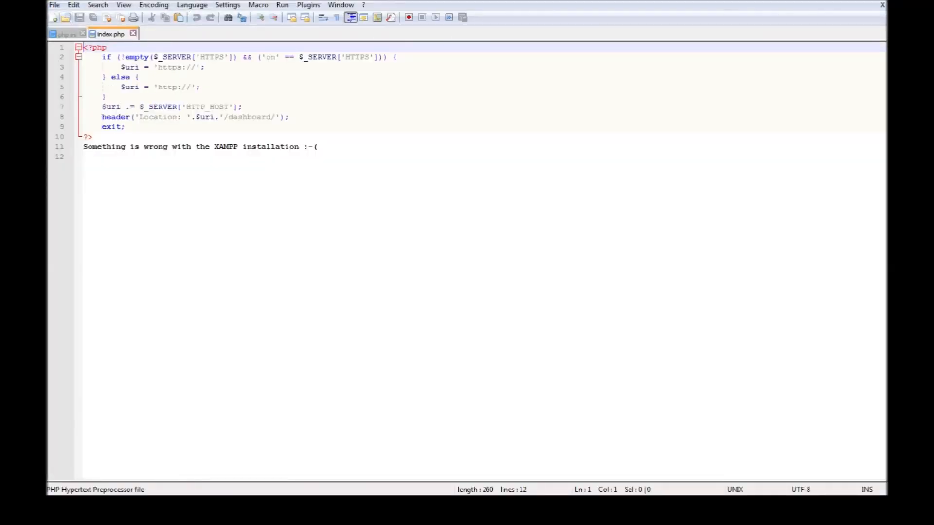
# Create a blank document and save it as mongophp.php in C:\xampp\htdocs.
pyautogui.click(54, 5)
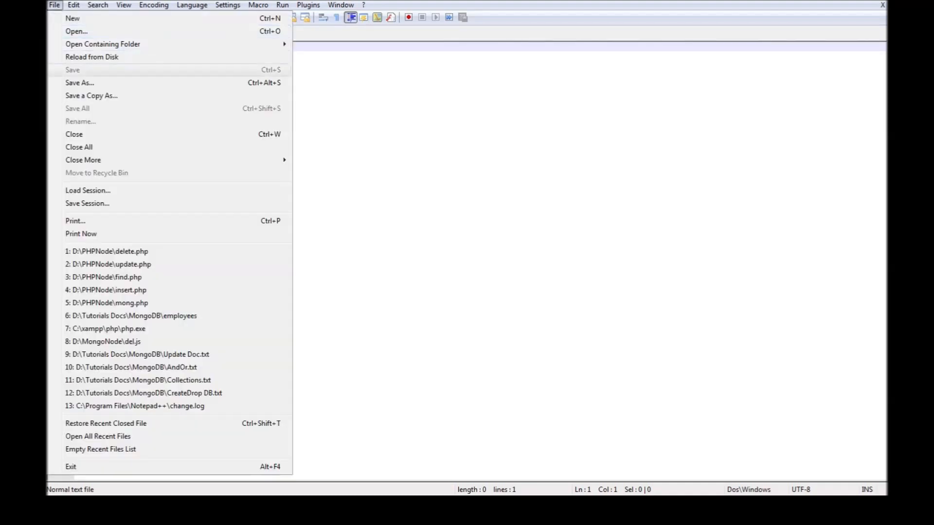
pyautogui.click(79, 82)
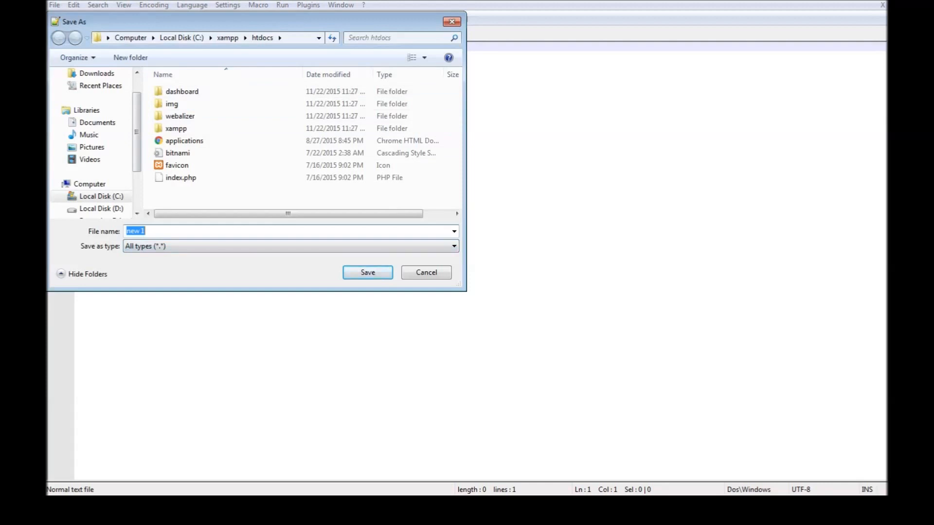
pyautogui.write('mongo')
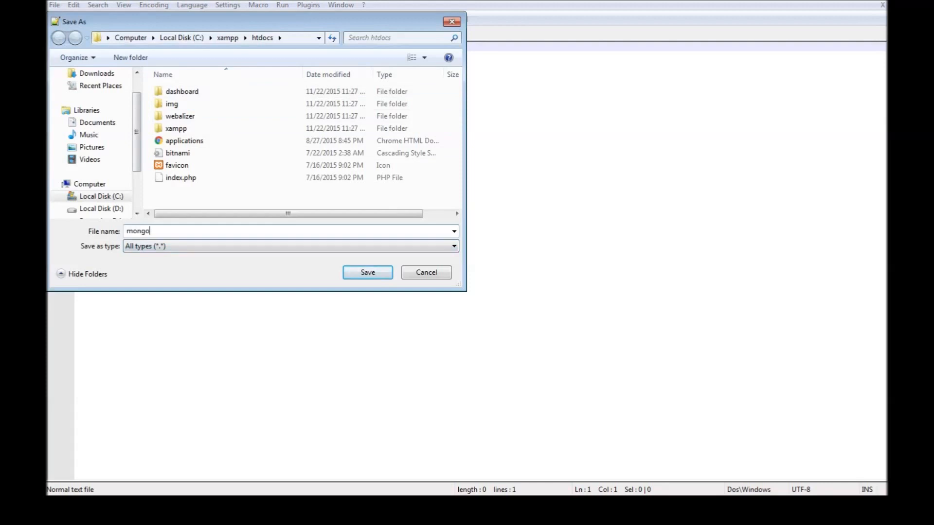
pyautogui.write('php')
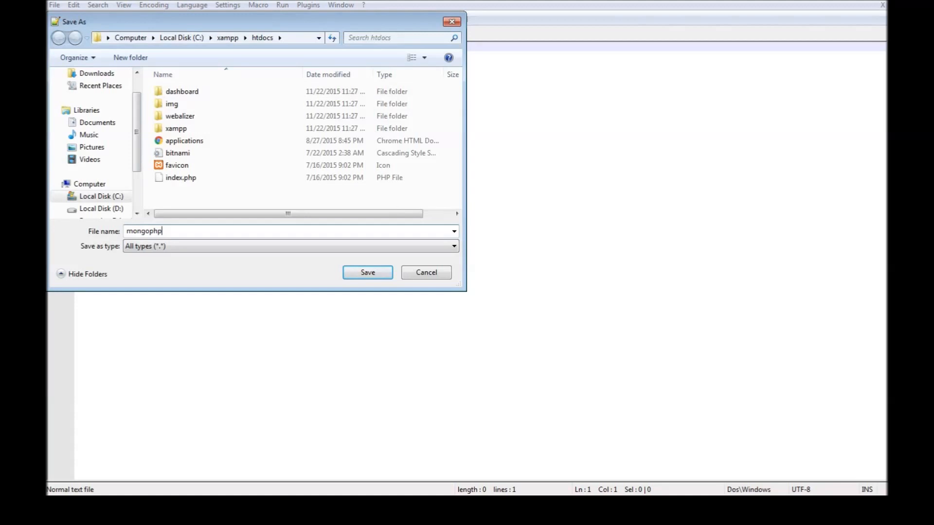
pyautogui.write('.php')
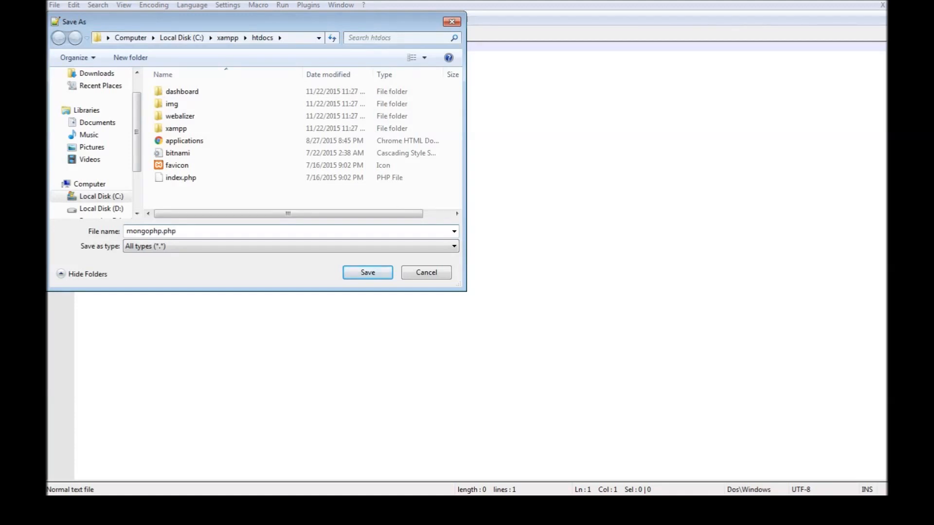
pyautogui.click(367, 272)
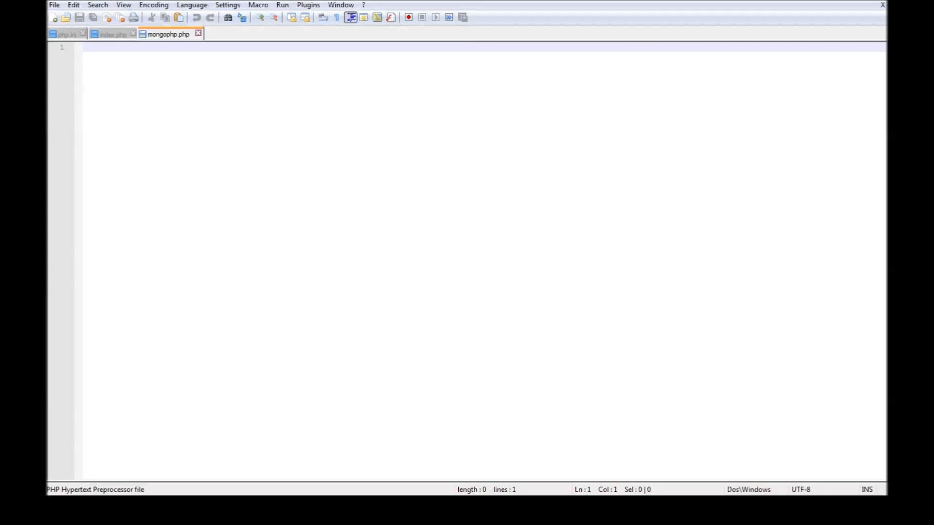
# Write PHP code creating $m = new MongoClient() and selecting $db = $m->birds.
pyautogui.write('<?php')
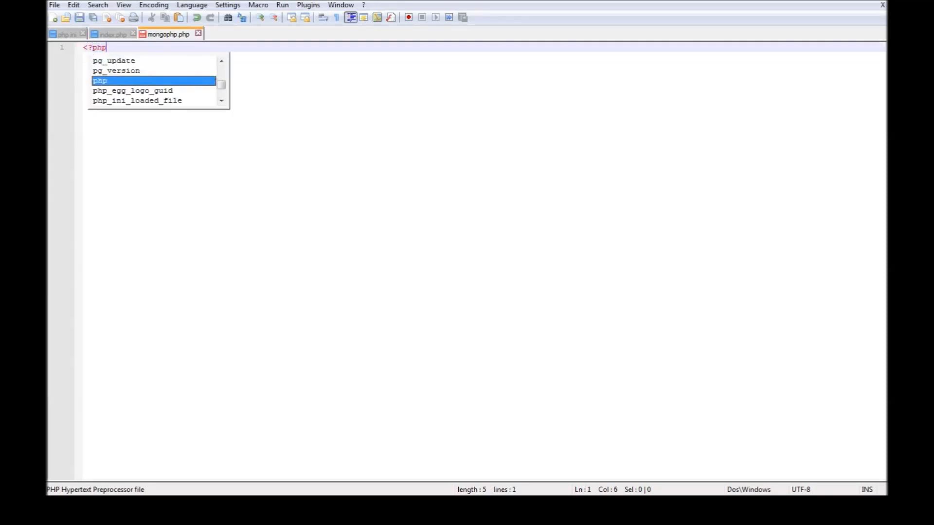
pyautogui.write('$m')
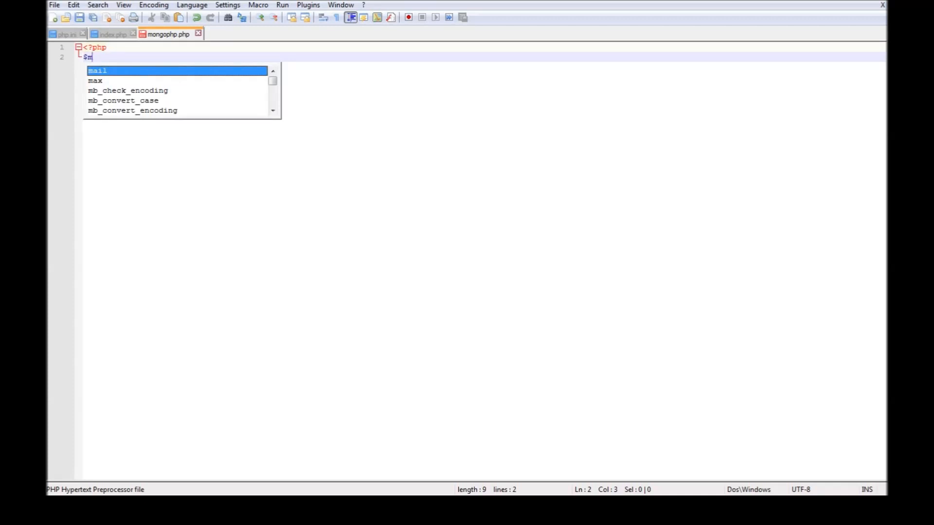
pyautogui.write('= new')
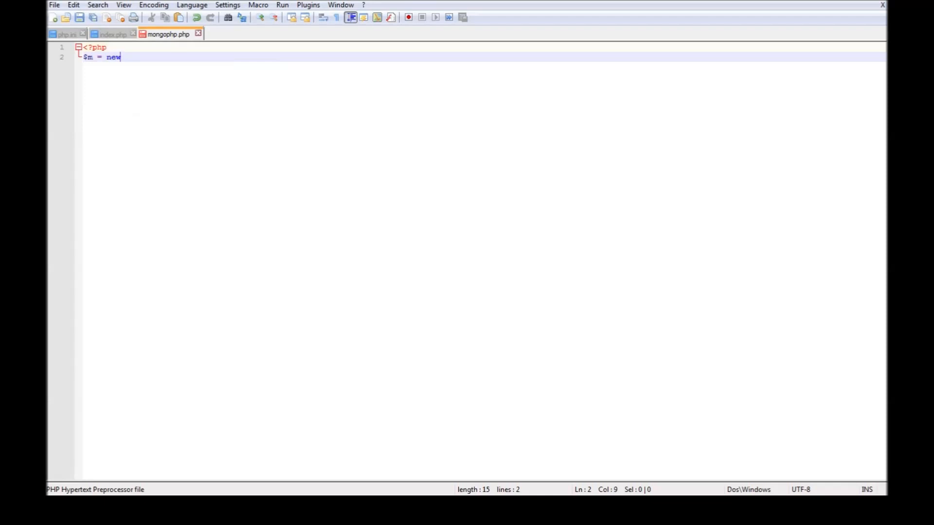
pyautogui.write('MongoCl')
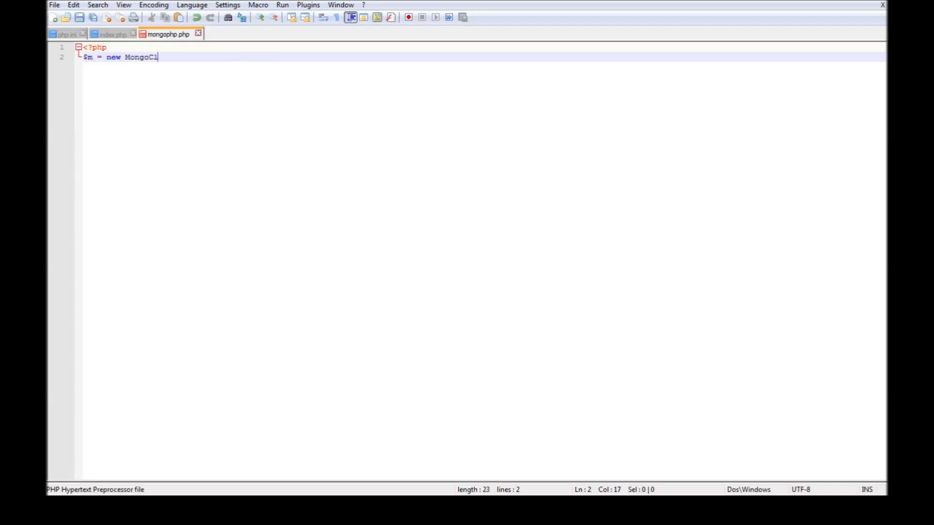
pyautogui.write('ient()')
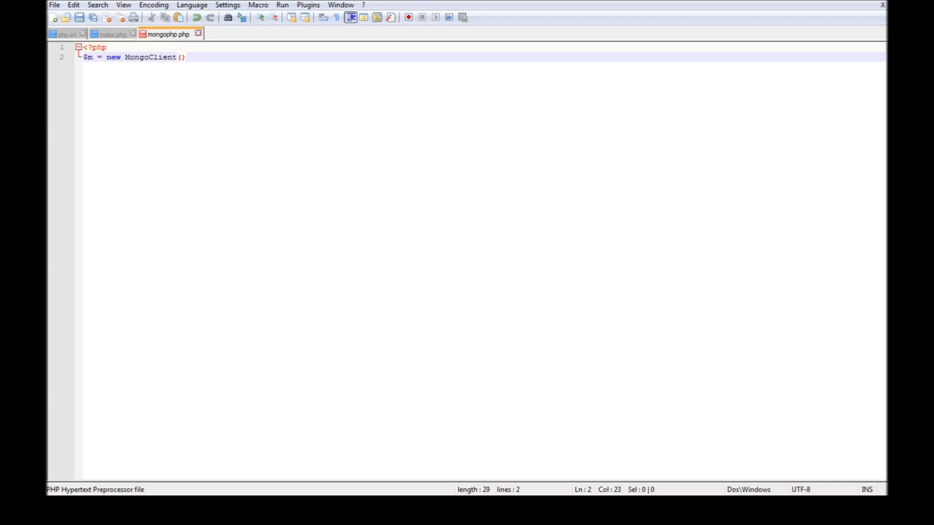
pyautogui.write(';')
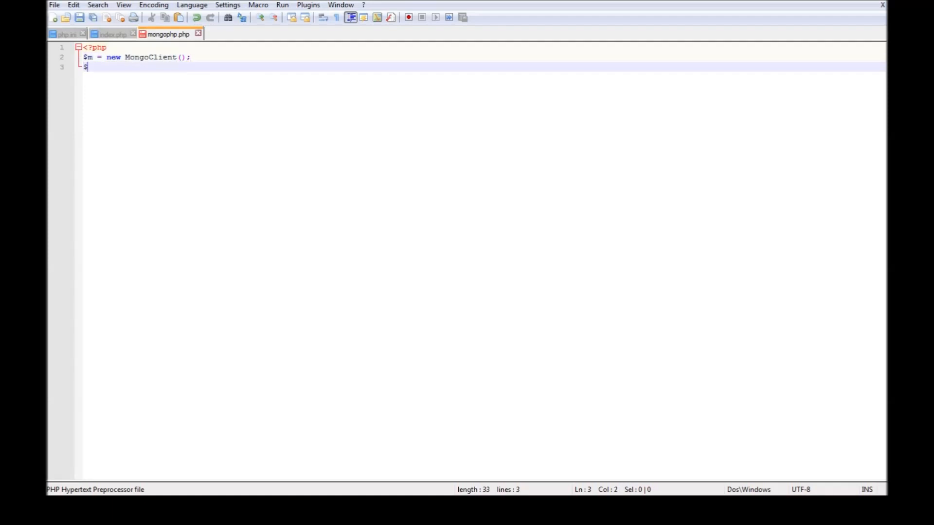
pyautogui.write('db =')
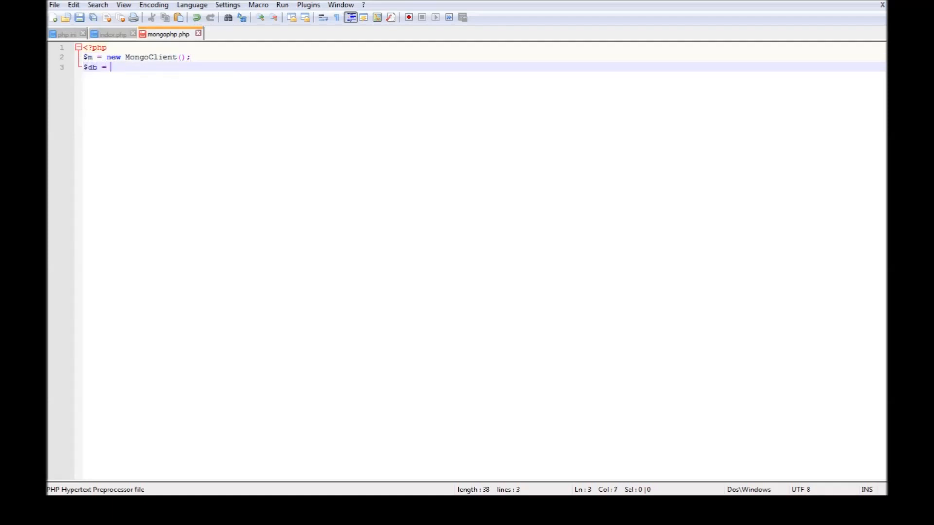
pyautogui.write('$m-')
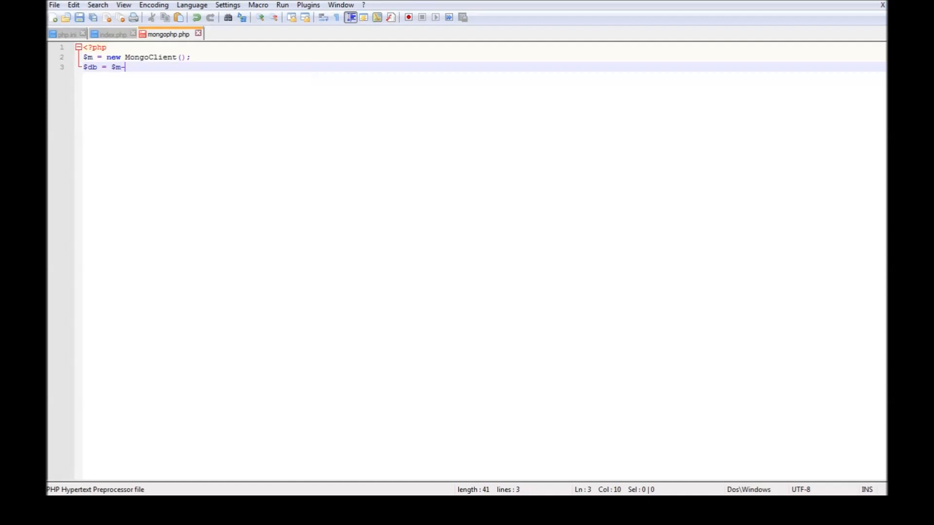
pyautogui.write('>')
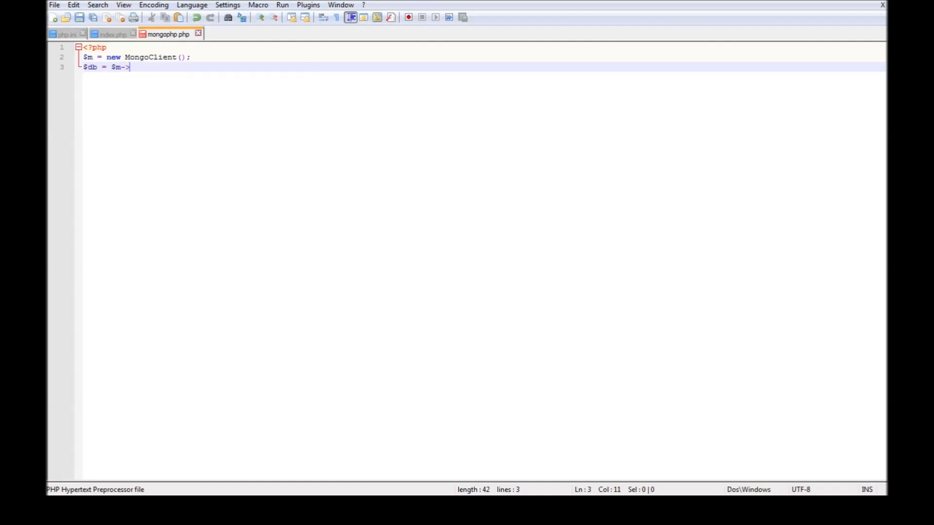
pyautogui.write('birds')
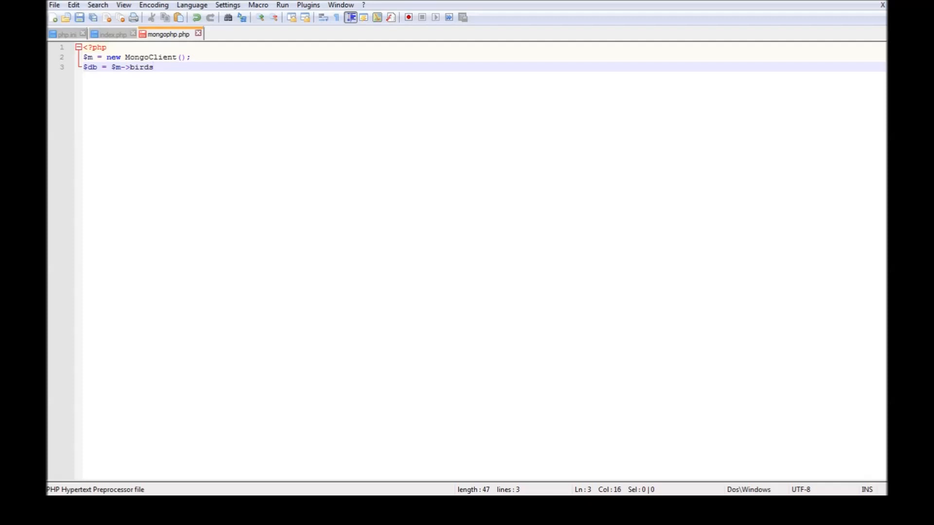
pyautogui.press('enter')
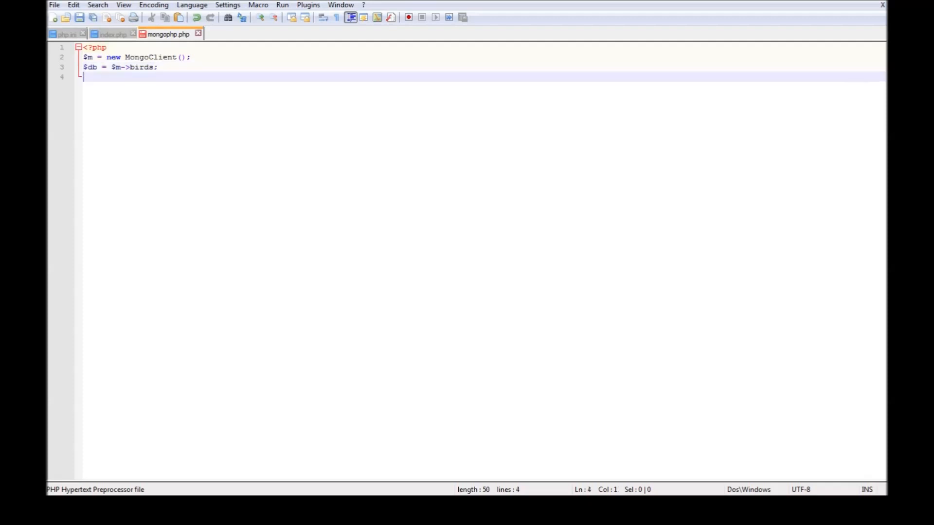
# Add an echo statement printing a connected message and save mongophp.php.
pyautogui.write('echo')
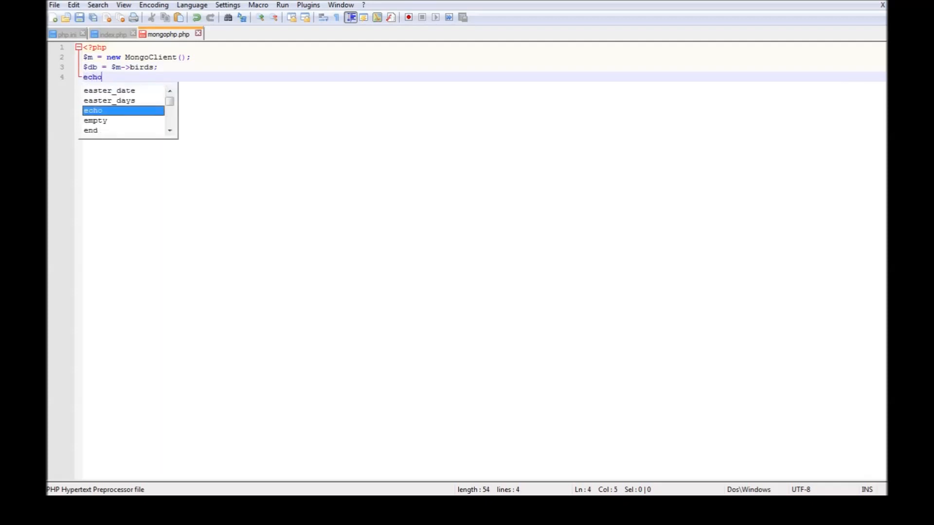
pyautogui.write('""')
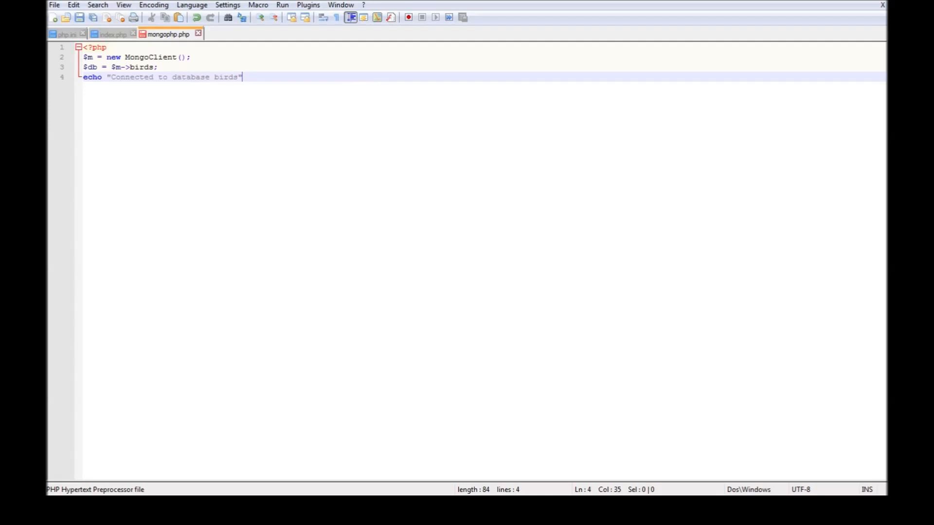
pyautogui.write(';')
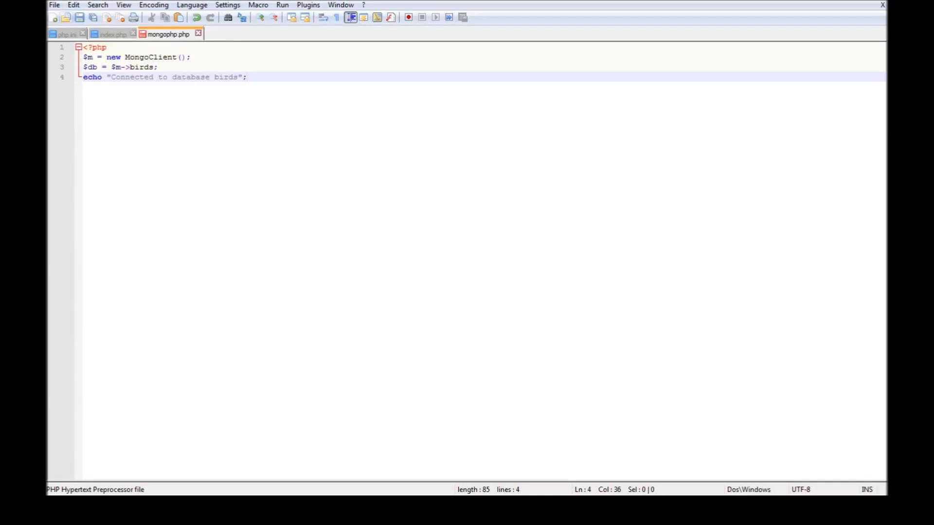
pyautogui.click(18, 523)
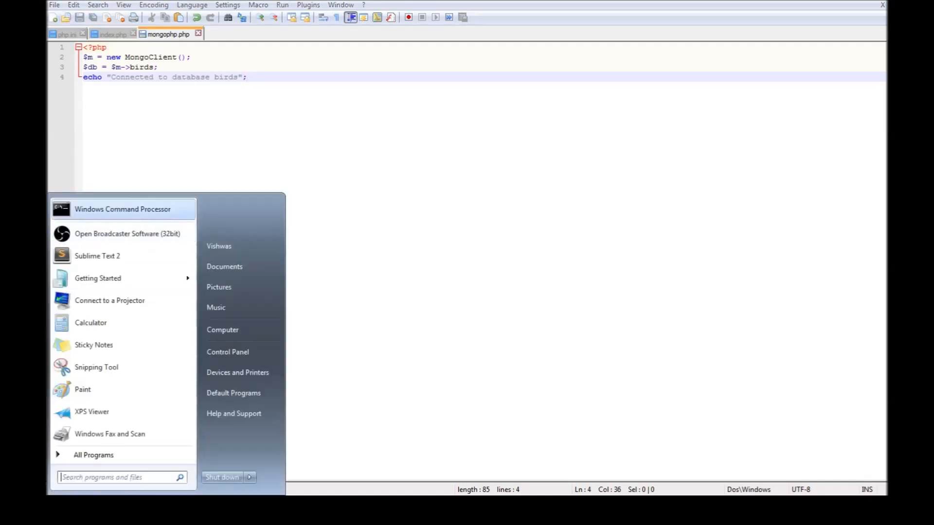
pyautogui.click(123, 209)
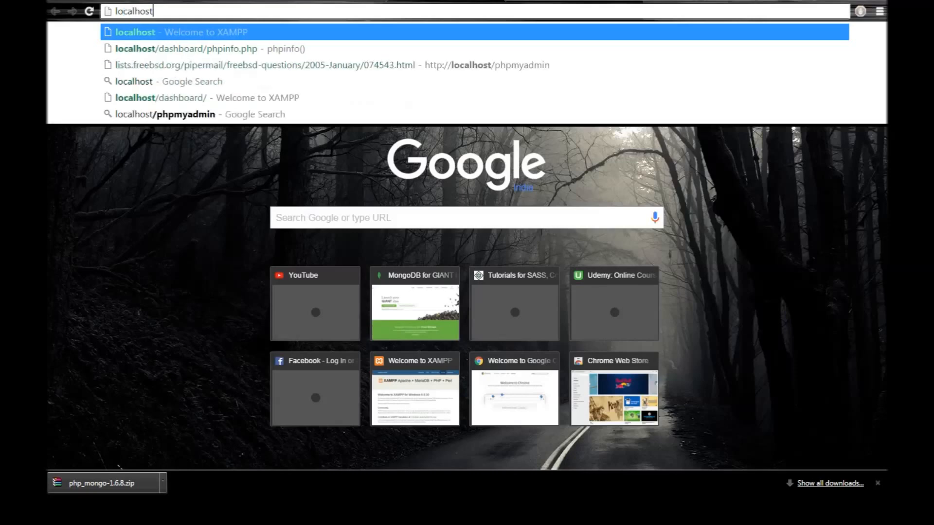
# Enter localhost/mongophp in Chrome's address bar to test the new script.
pyautogui.write('/mongo')
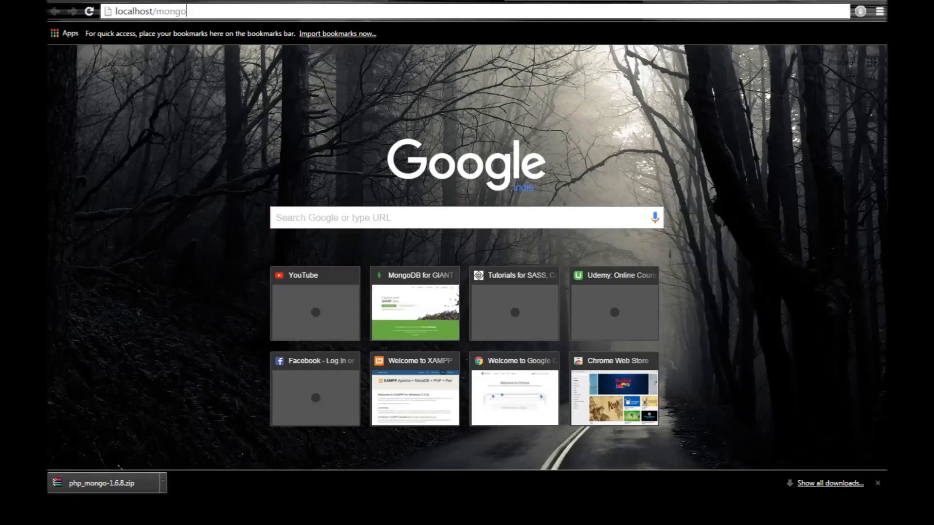
pyautogui.write('php')
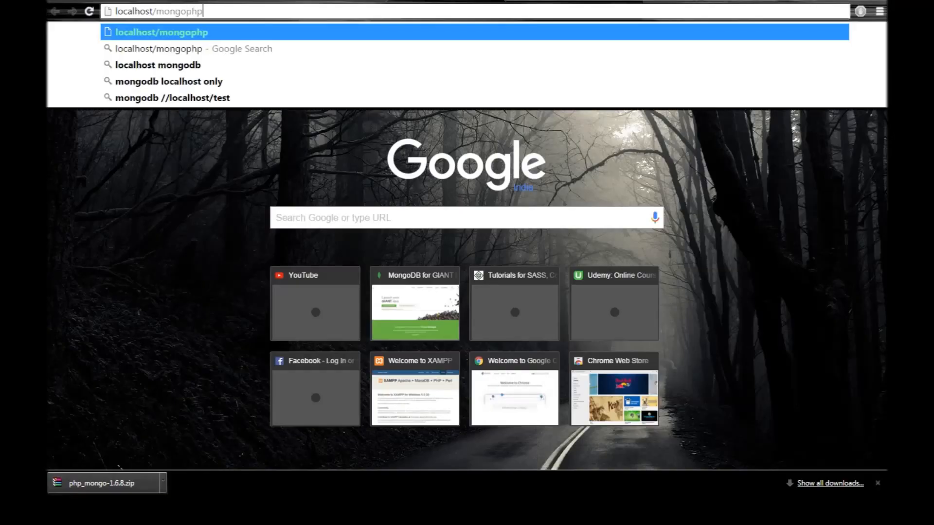
pyautogui.write('.')
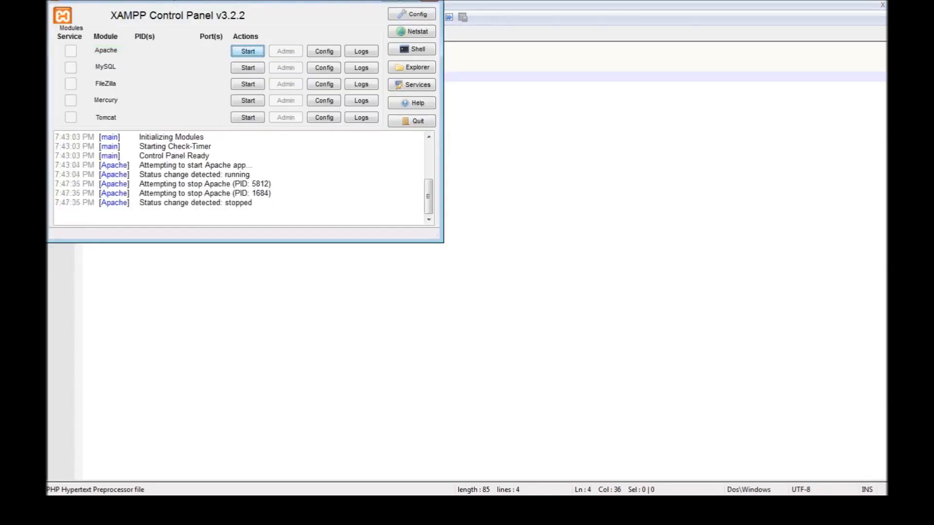
# Start the Apache module again in XAMPP Control Panel.
pyautogui.click(247, 50)
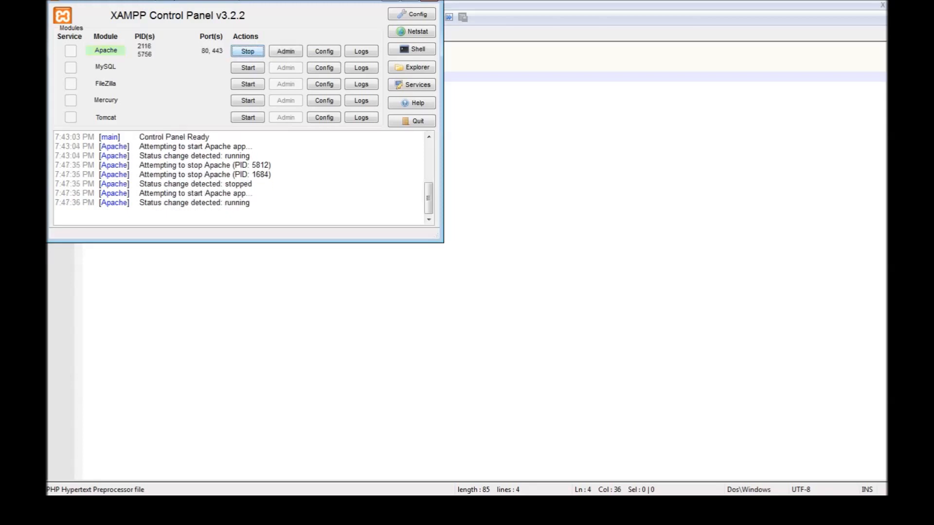